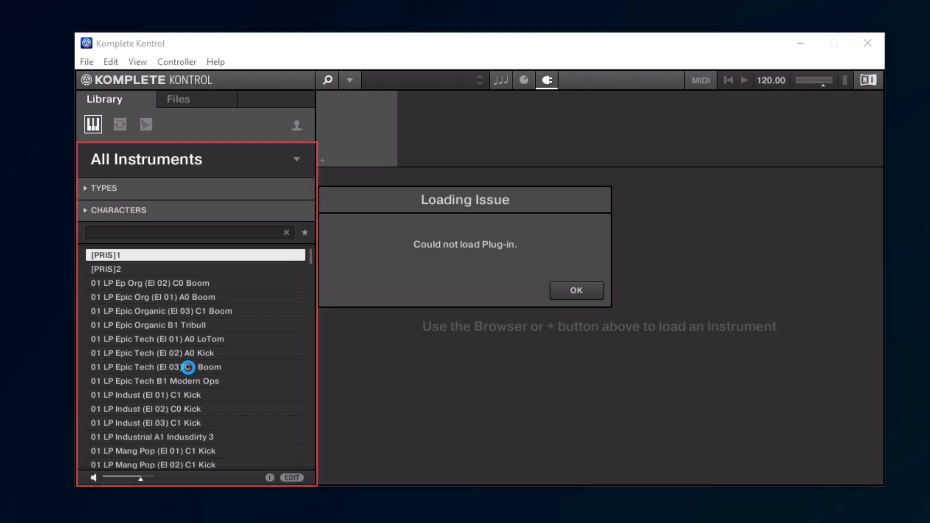
{"action": "mouse_move", "coordinate": [236, 349]}
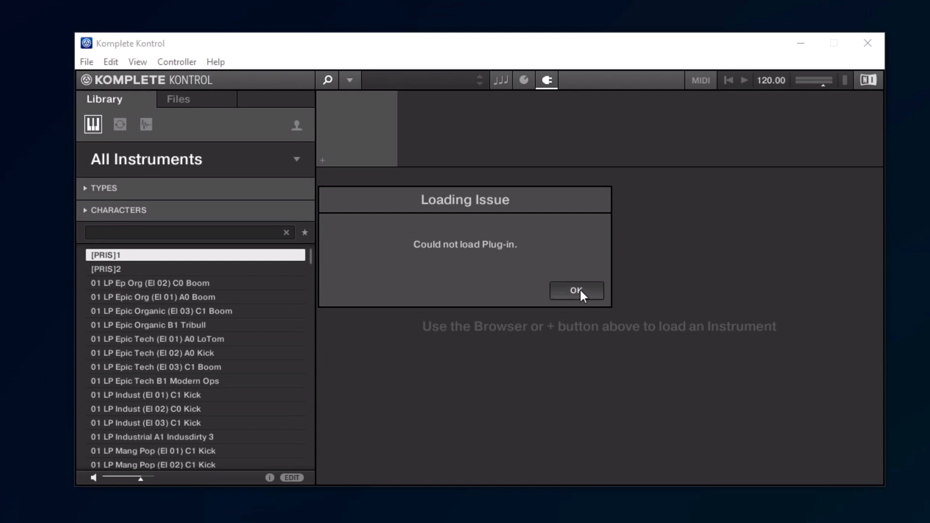
Dismiss the 'Could not load Plug-in' error and leave Komplete Kontrol closed on the desktop
{"action": "left_click", "coordinate": [575, 291]}
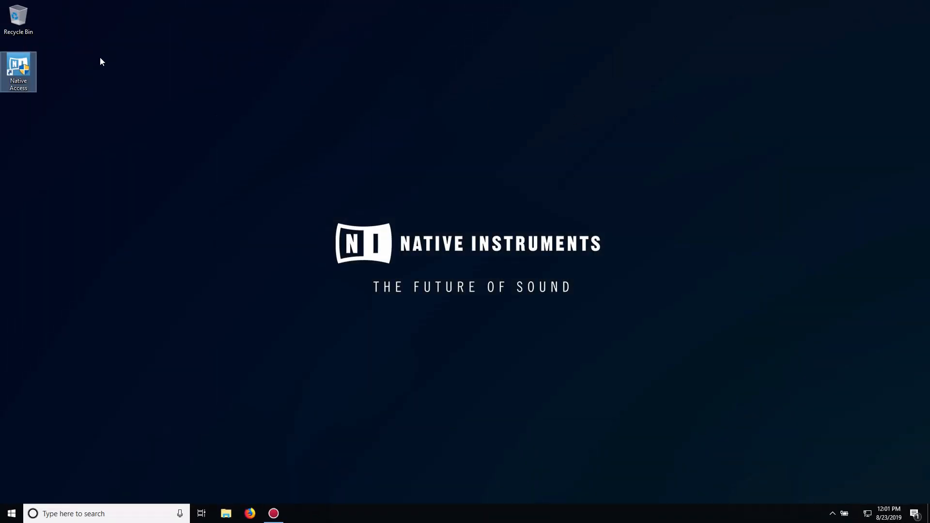
Launch Native Access from the desktop and review the installed and not-installed product lists
{"action": "double_click", "coordinate": [19, 71]}
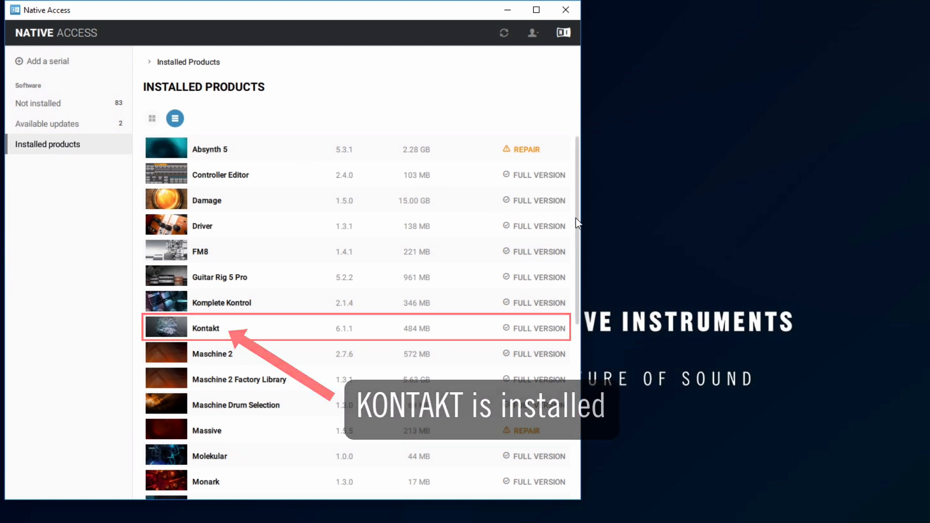
{"action": "scroll", "scroll_direction": "down", "scroll_amount": 3}
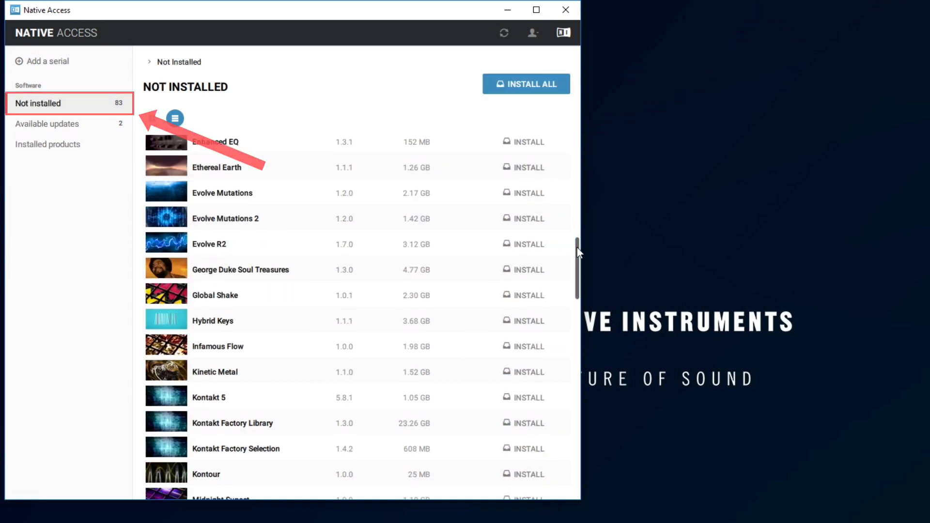
Install Reaktor 6 from the Not installed list
{"action": "scroll", "scroll_direction": "down", "scroll_amount": 3}
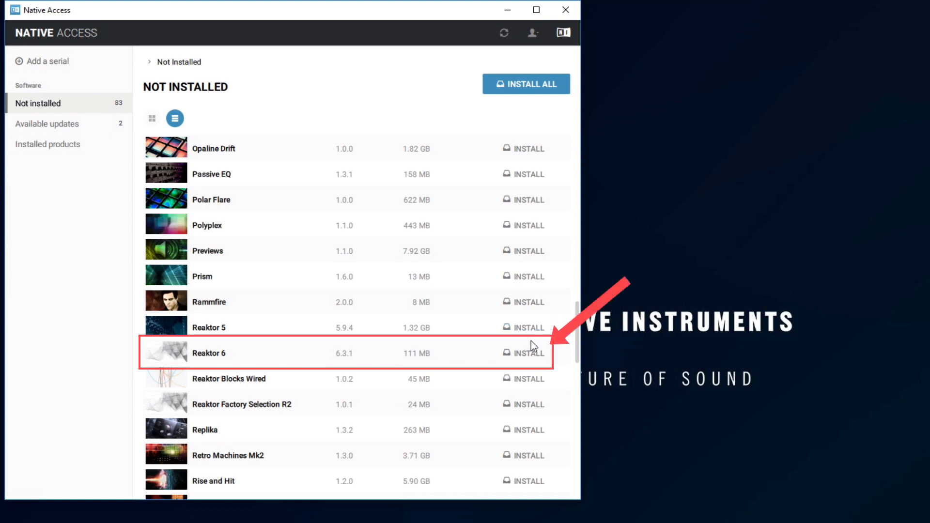
{"action": "left_click", "coordinate": [523, 353]}
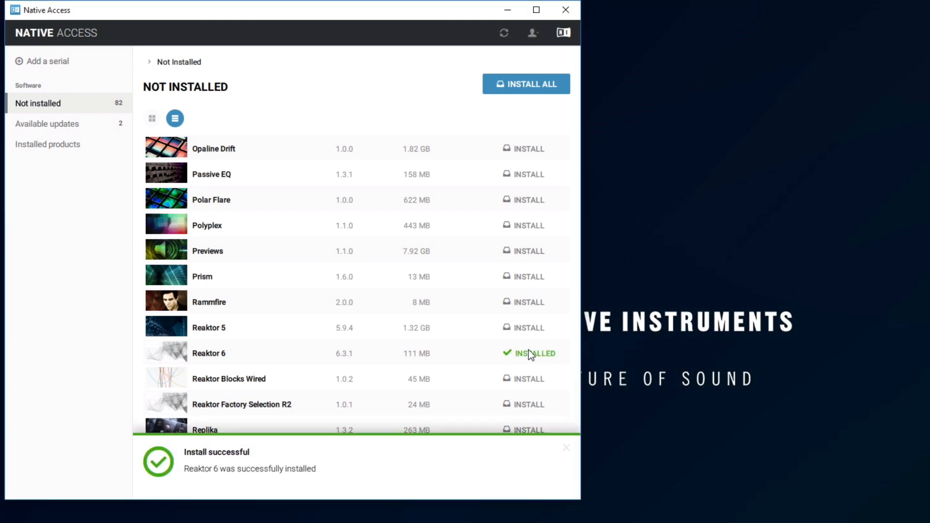
{"action": "mouse_move", "coordinate": [541, 116]}
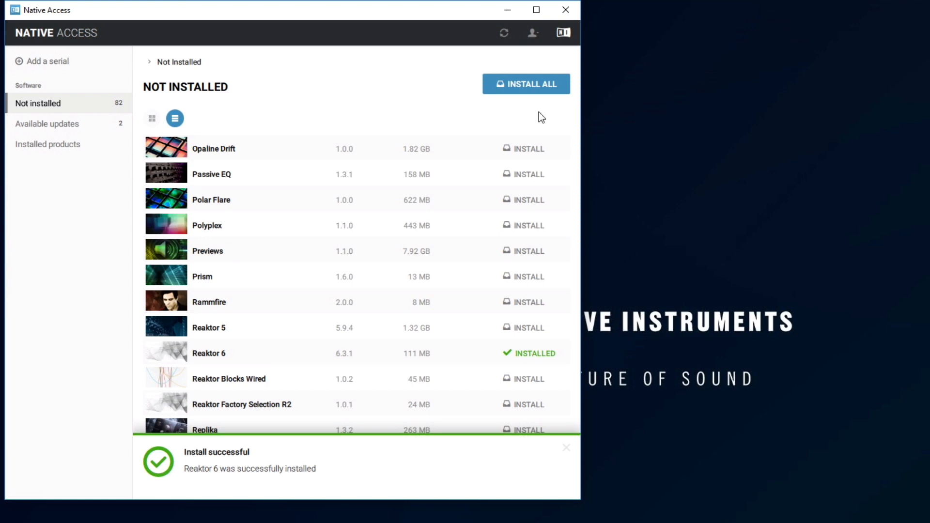
{"action": "left_click", "coordinate": [531, 33]}
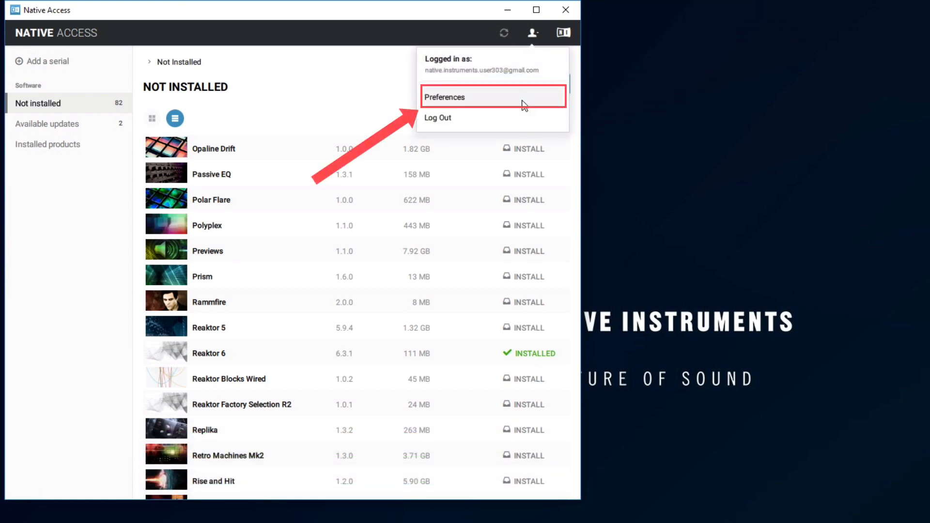
{"action": "left_click", "coordinate": [493, 97]}
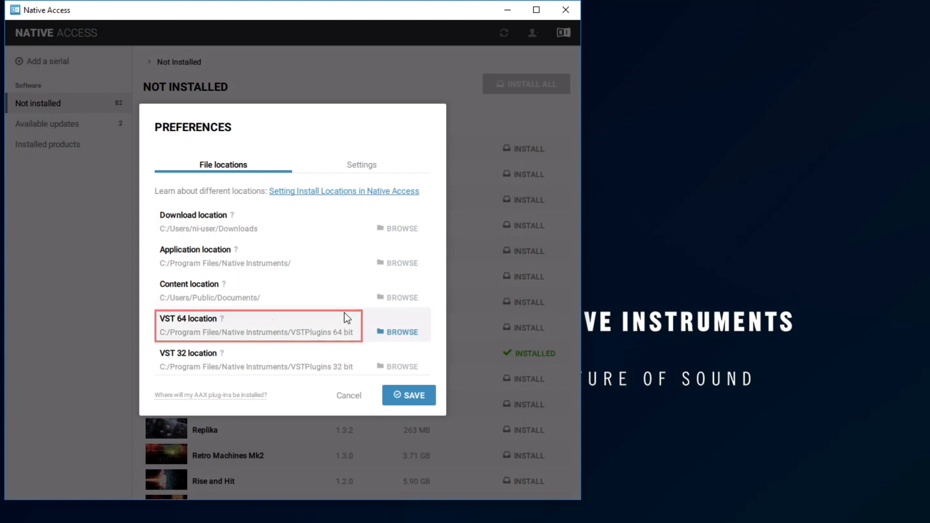
{"action": "mouse_move", "coordinate": [409, 395]}
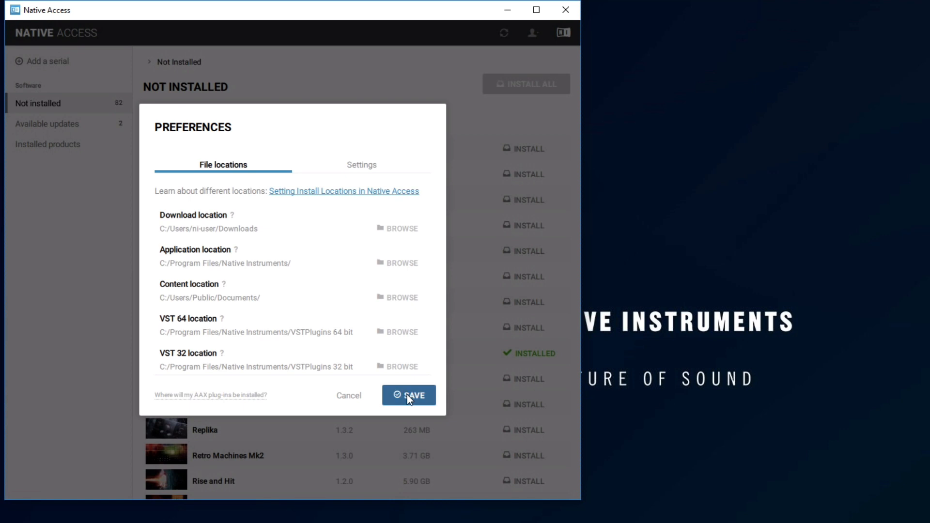
{"action": "left_click", "coordinate": [408, 395]}
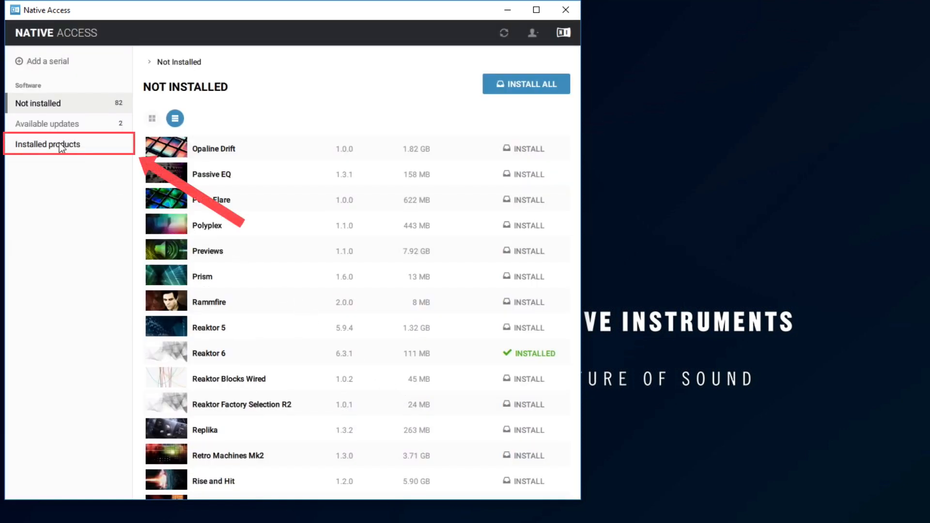
Show Installed products and bring up Massive's repair notice about its missing 64-bit VST plugin
{"action": "left_click", "coordinate": [48, 144]}
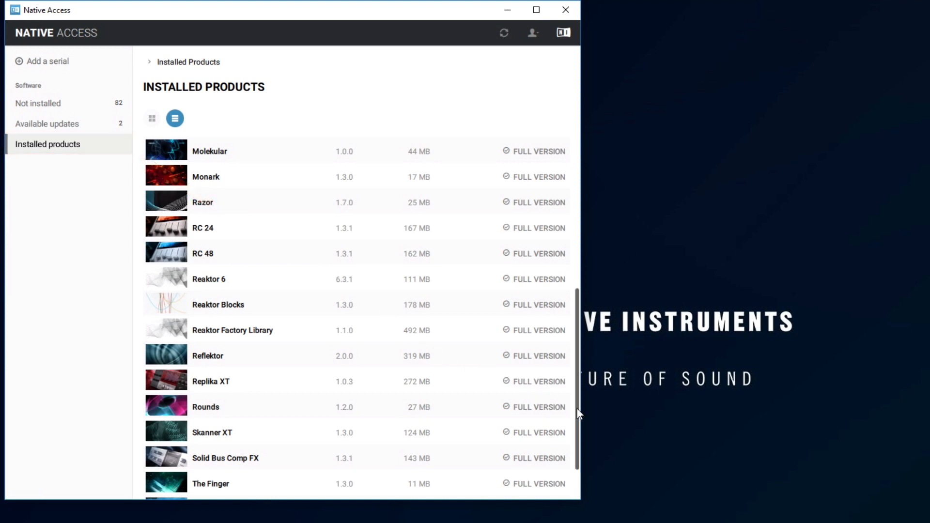
{"action": "scroll", "scroll_direction": "up", "scroll_amount": 3}
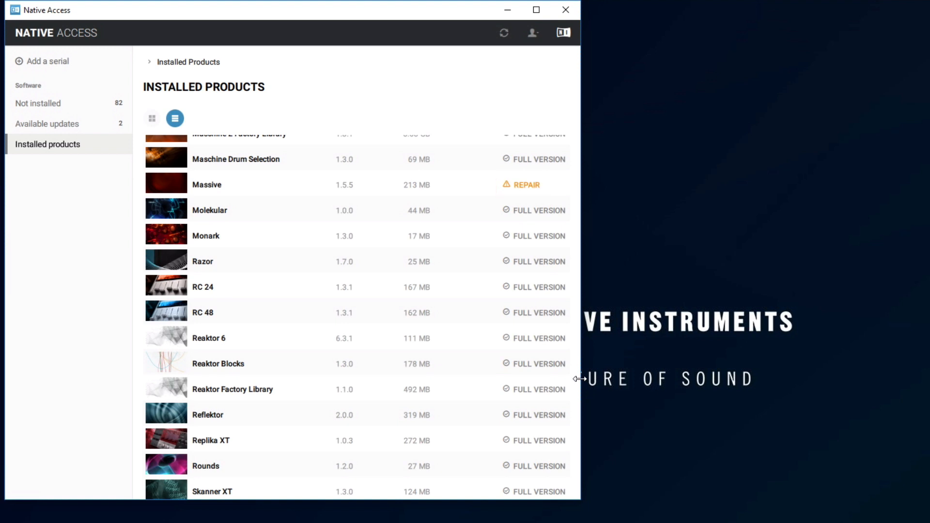
{"action": "left_click", "coordinate": [356, 184]}
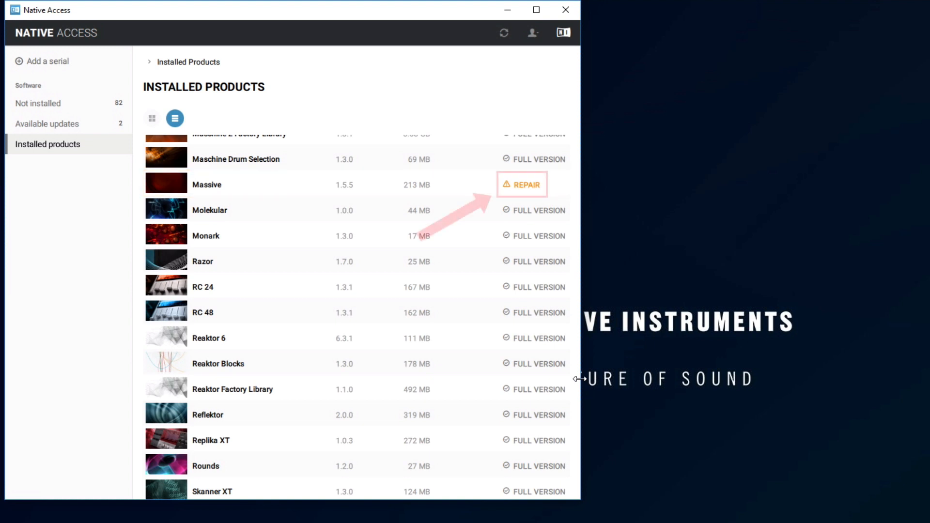
{"action": "mouse_move", "coordinate": [545, 241]}
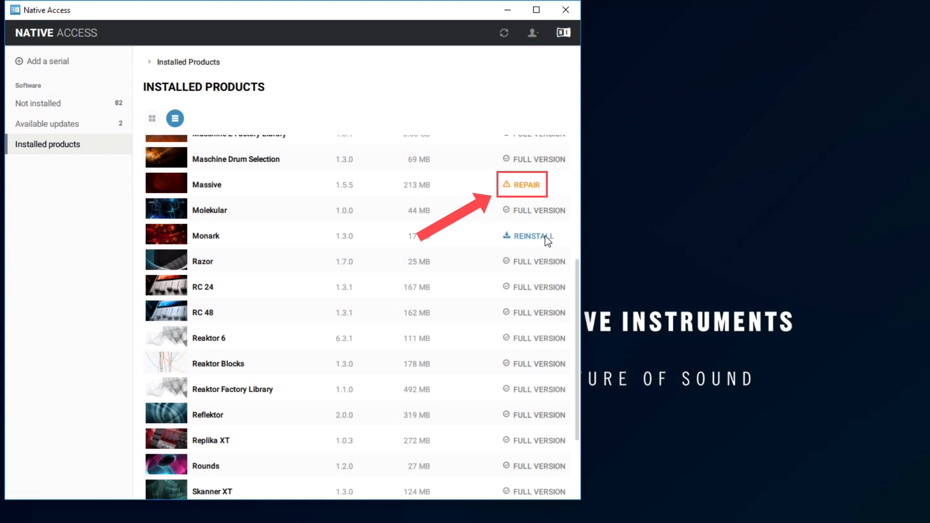
{"action": "left_click", "coordinate": [521, 184]}
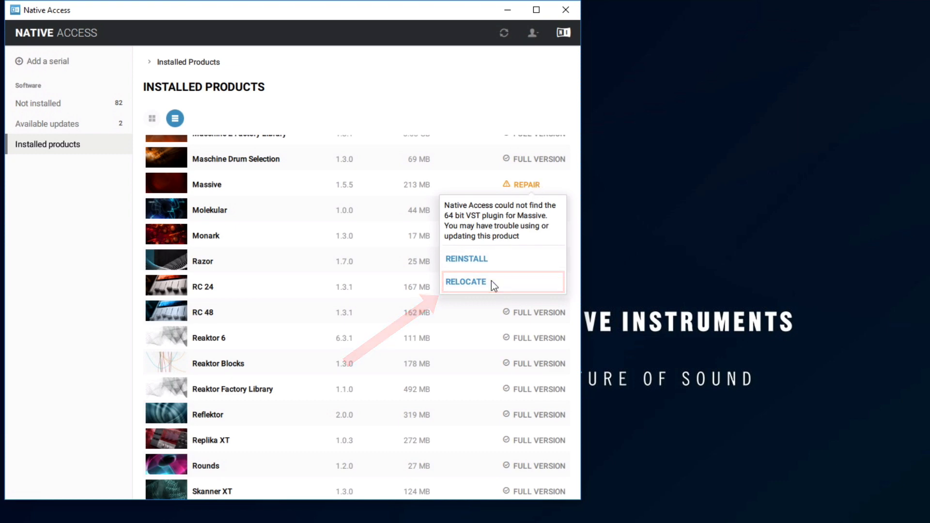
Relocate Massive's 64-bit VST plugin to the C:\VST64 folder
{"action": "left_click", "coordinate": [466, 282]}
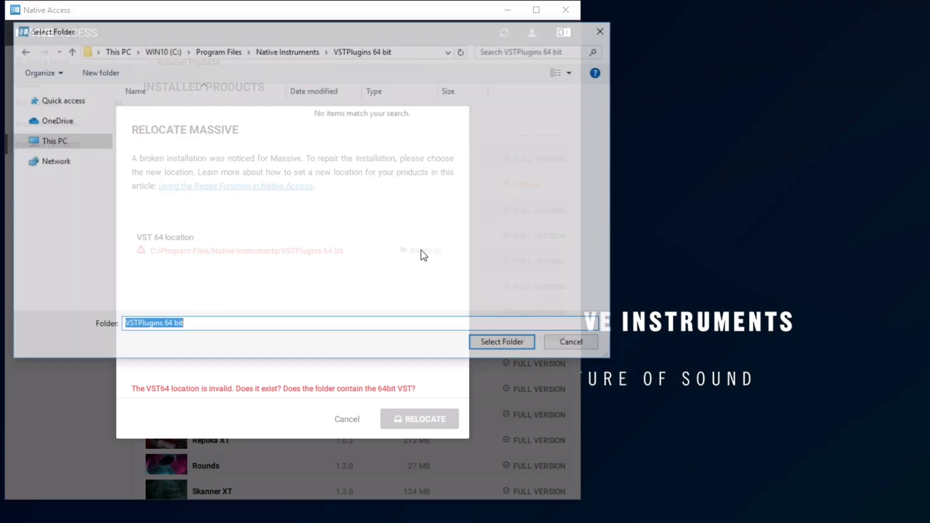
{"action": "left_click", "coordinate": [147, 229]}
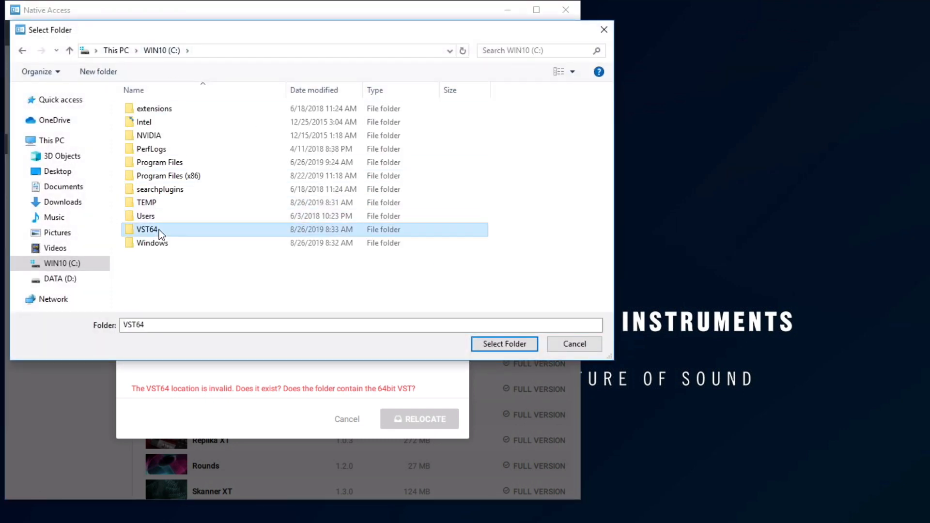
{"action": "left_click", "coordinate": [503, 344]}
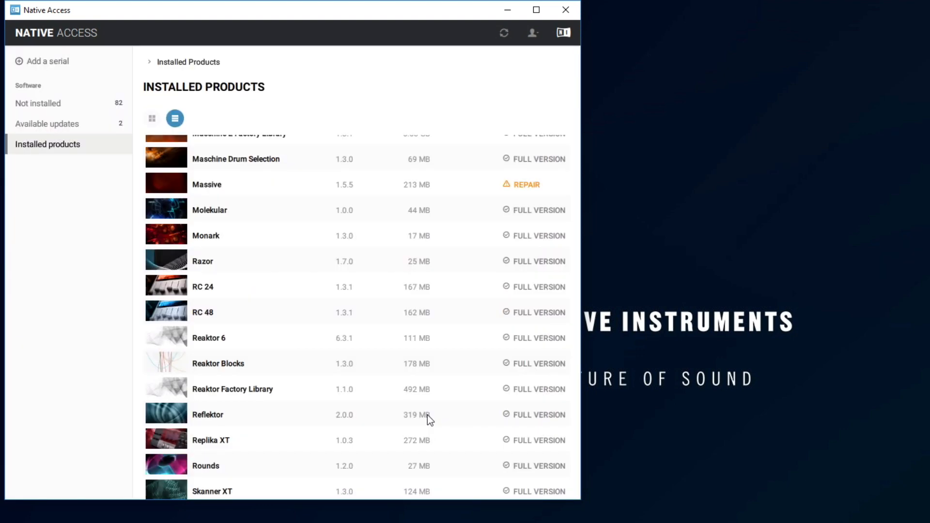
{"action": "left_click", "coordinate": [525, 184]}
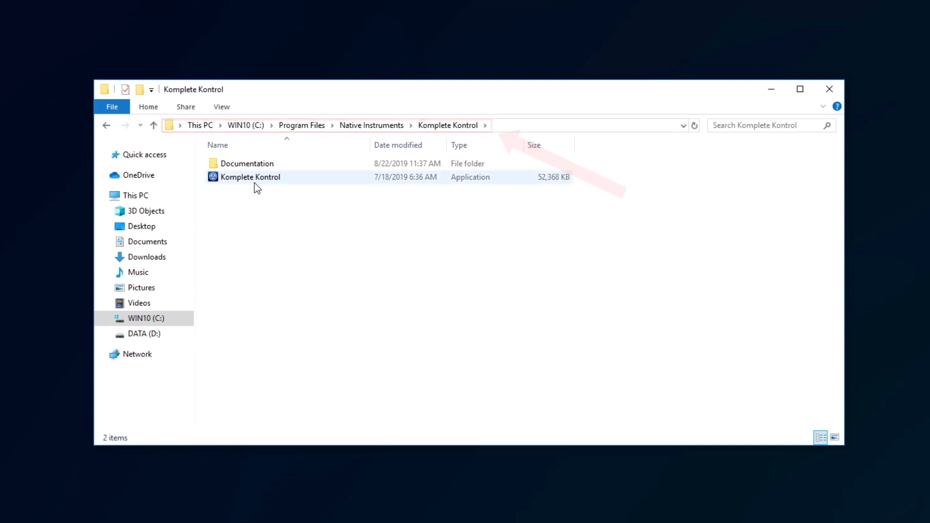
Launch Komplete Kontrol.exe from its Native Instruments program folder
{"action": "double_click", "coordinate": [249, 176]}
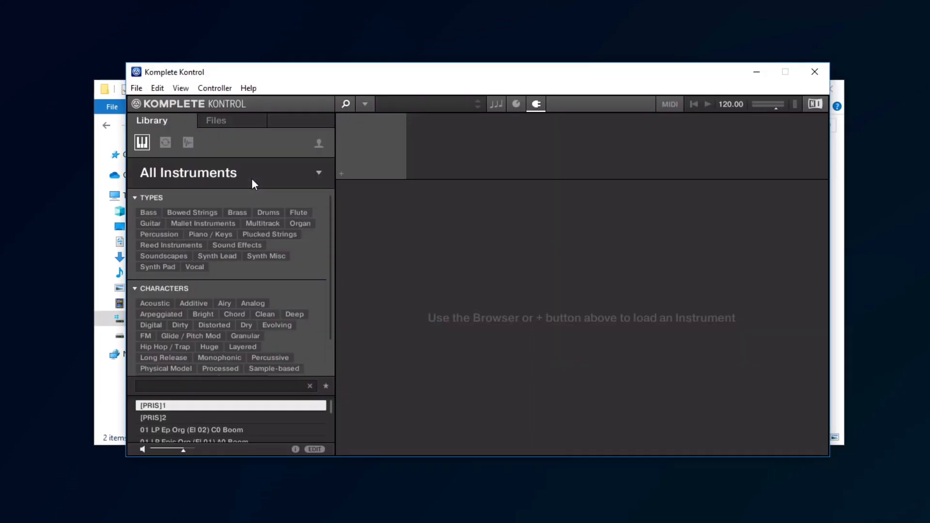
Show the Plug-ins Locations list in Komplete Kontrol's Preferences via Edit > Preferences
{"action": "left_click", "coordinate": [157, 88]}
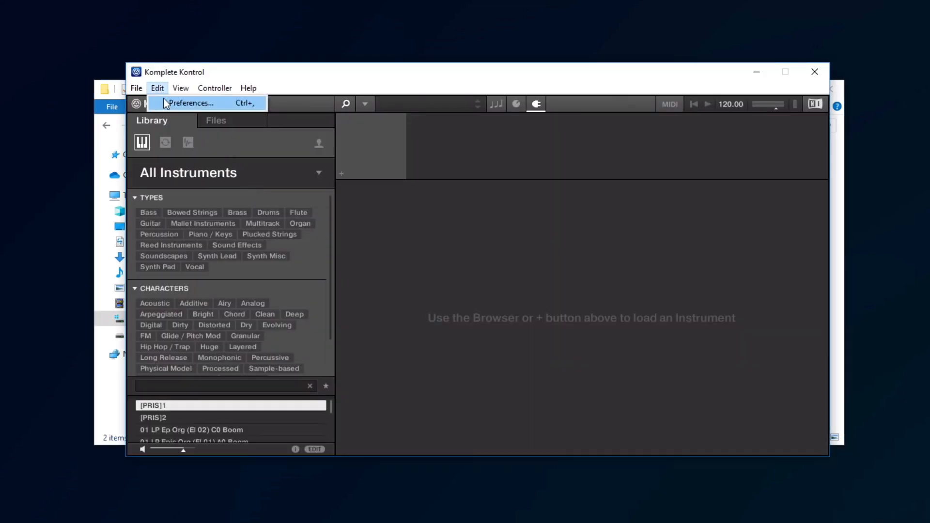
{"action": "left_click", "coordinate": [191, 102]}
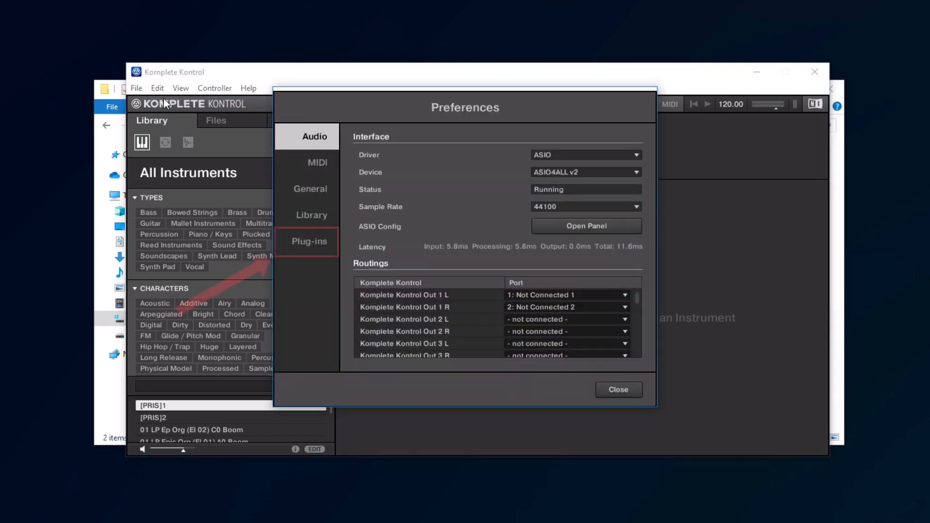
{"action": "left_click", "coordinate": [311, 242]}
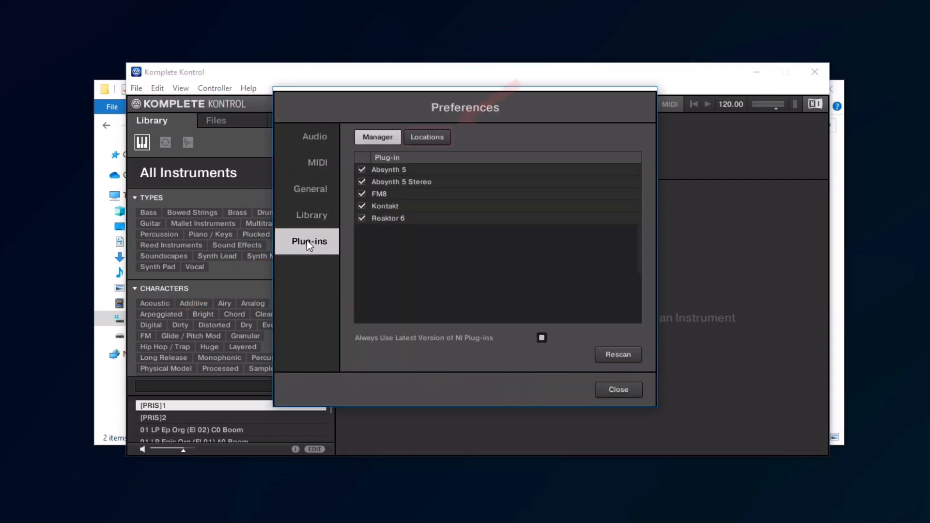
{"action": "left_click", "coordinate": [426, 136]}
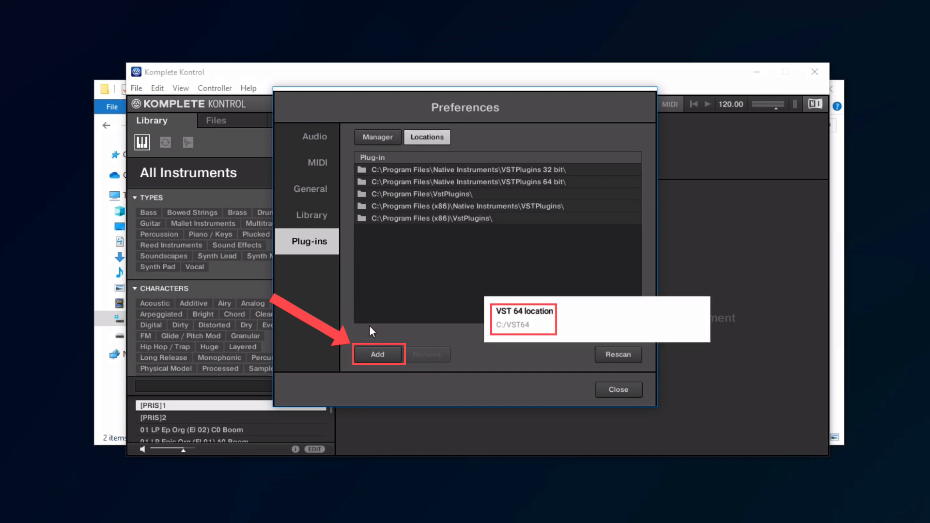
Add C:\VST64 as a sixth plug-in search folder and rescan the plug-ins
{"action": "left_click", "coordinate": [377, 354]}
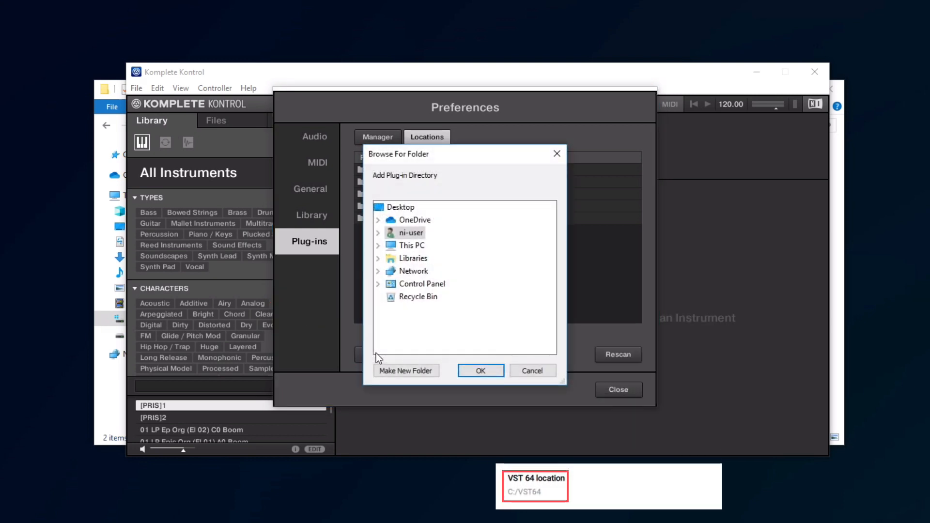
{"action": "left_click", "coordinate": [378, 232]}
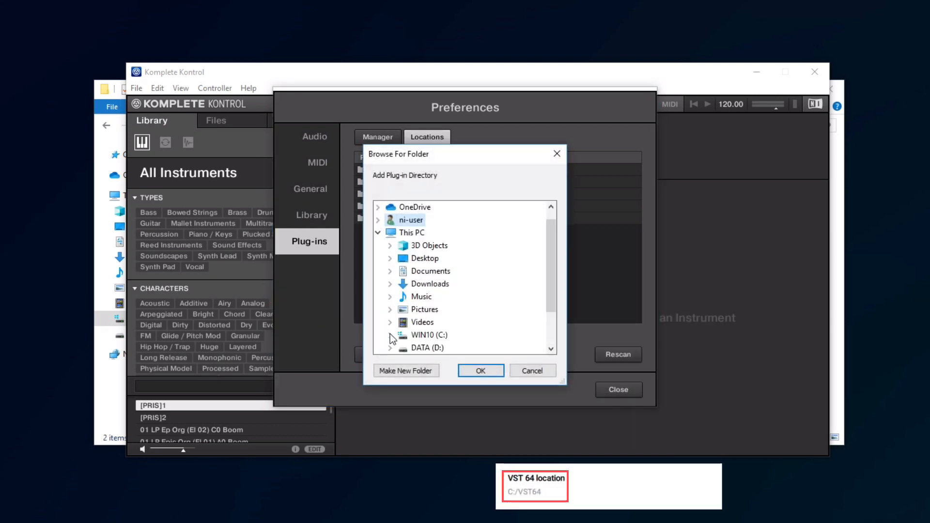
{"action": "left_click", "coordinate": [389, 334]}
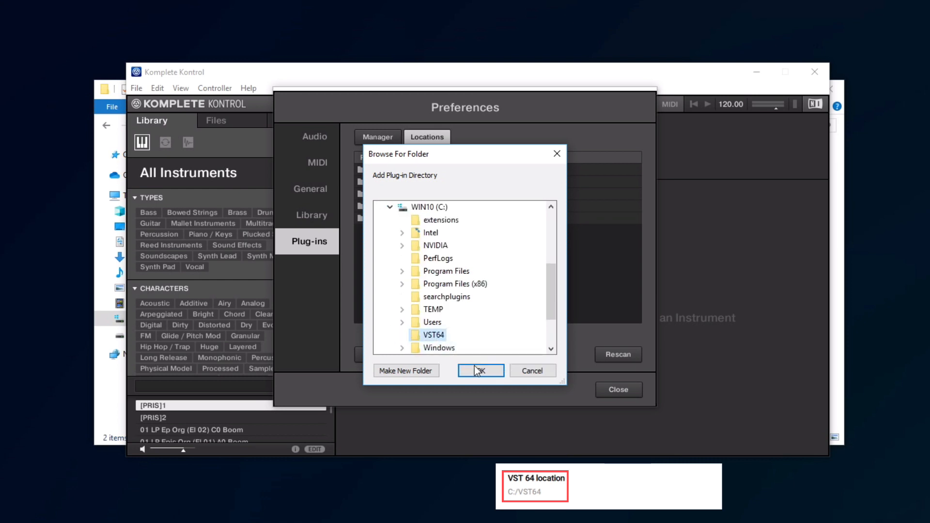
{"action": "left_click", "coordinate": [481, 370]}
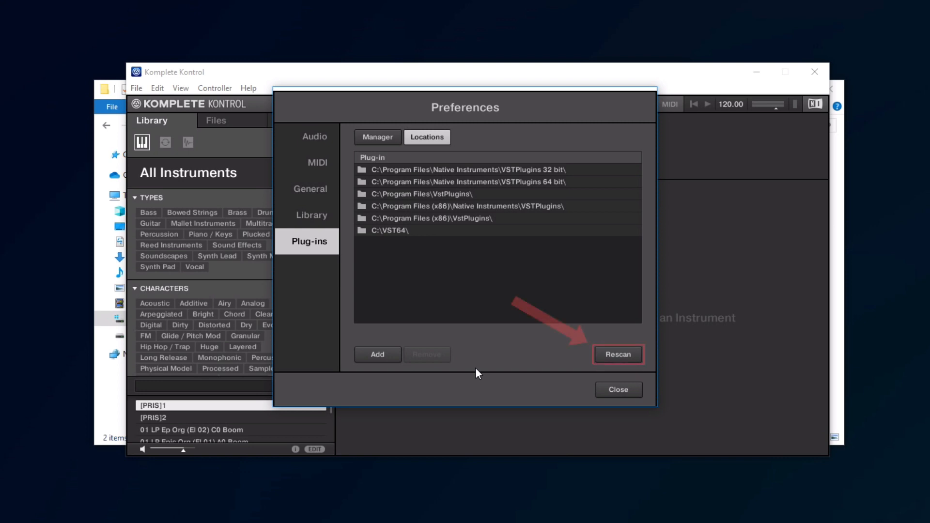
{"action": "left_click", "coordinate": [617, 354]}
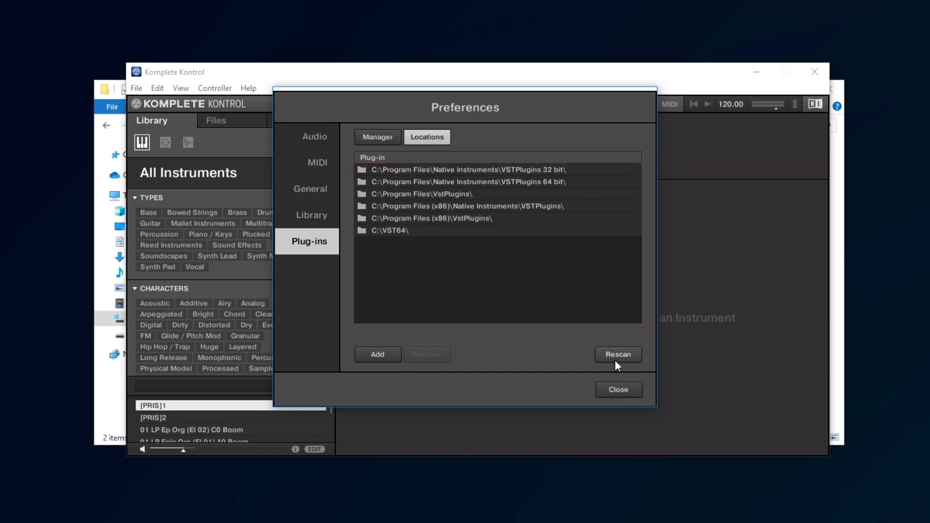
Close Preferences, dismiss the new 'Could not load Plug-in' error and exit Komplete Kontrol
{"action": "left_click", "coordinate": [618, 390]}
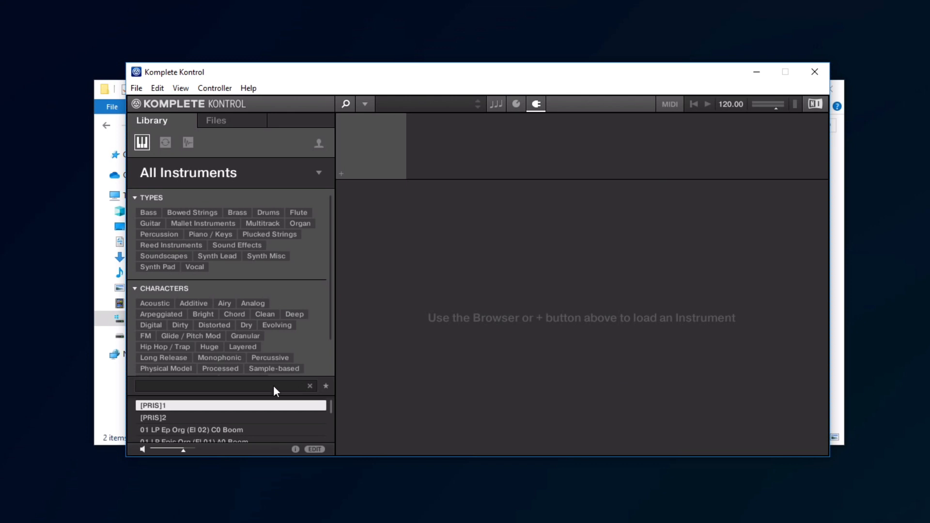
{"action": "type", "text": "beautiful"}
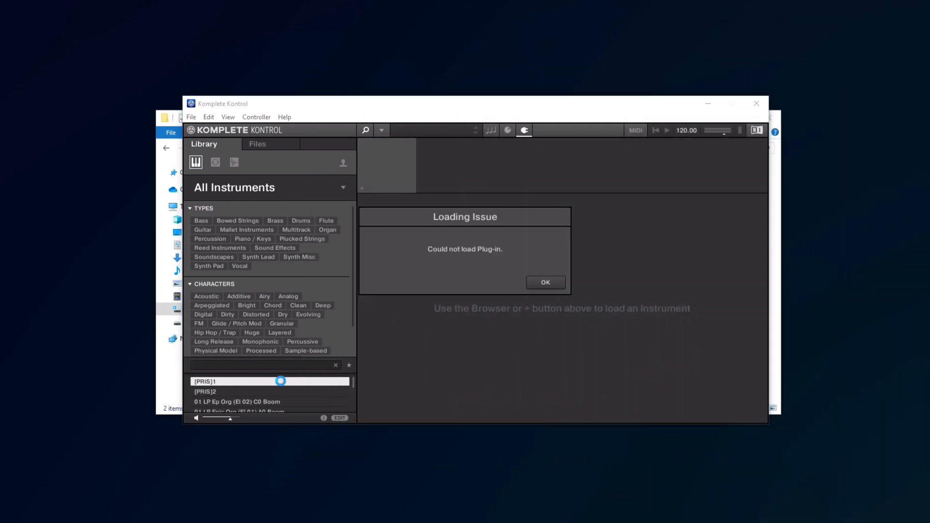
{"action": "left_click", "coordinate": [544, 281]}
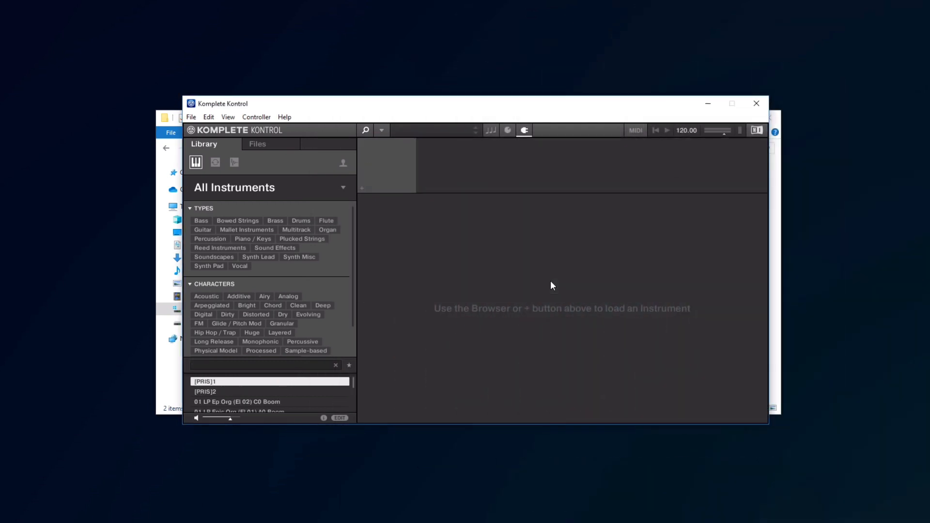
{"action": "left_click", "coordinate": [756, 104]}
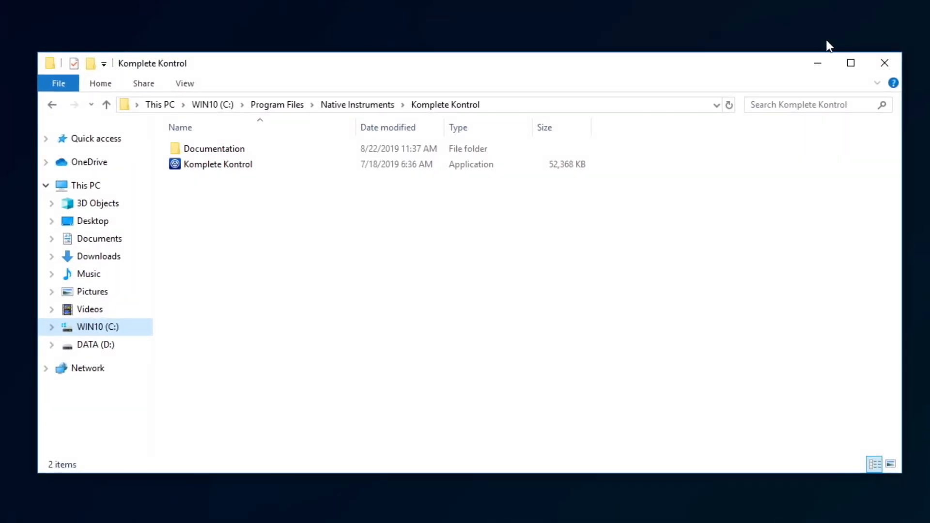
Navigate File Explorer to the %localappdata% Native Instruments folder via the address bar
{"action": "left_click", "coordinate": [415, 105]}
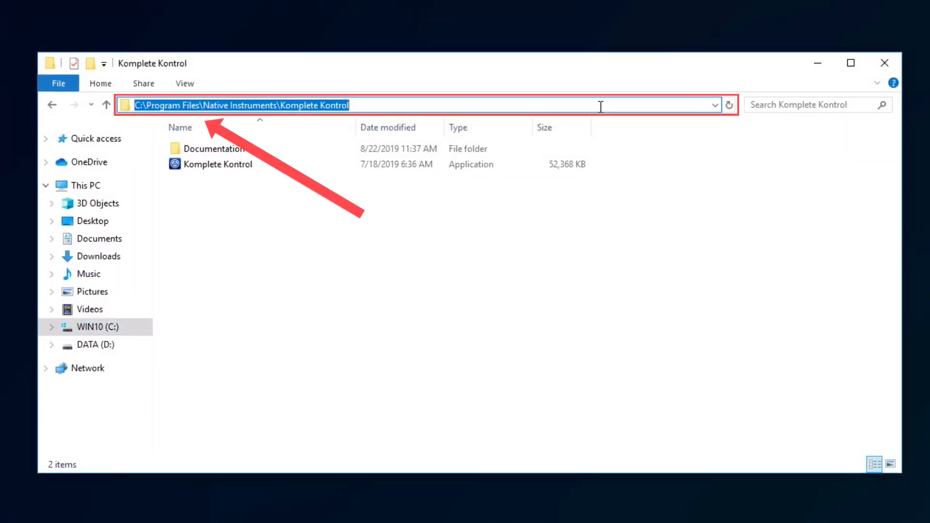
{"action": "type", "text": "%localappdata"}
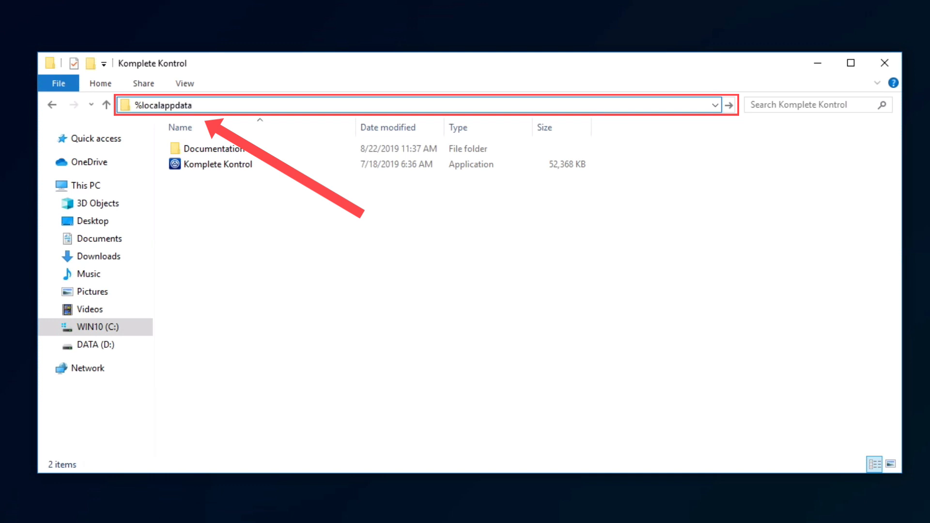
{"action": "type", "text": "%"}
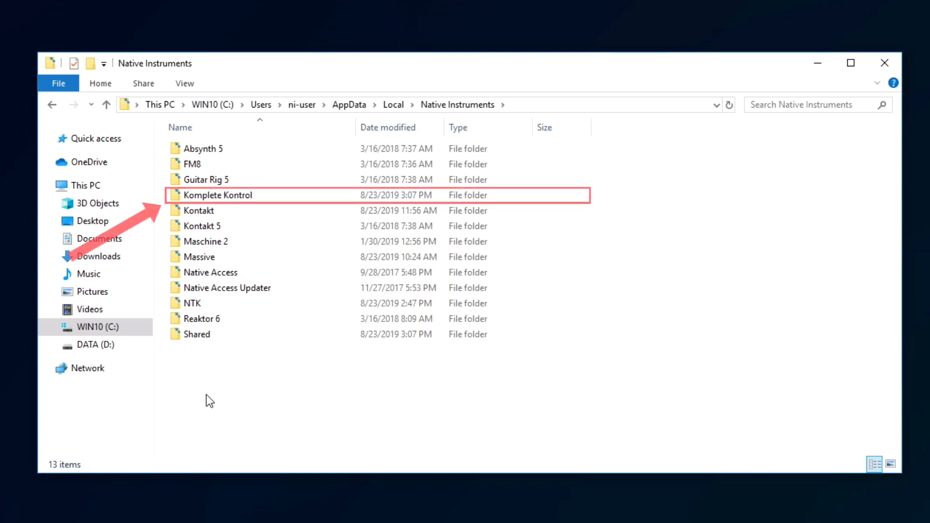
Permanently delete the Komplete Kontrol folder with Shift+Delete and confirm
{"action": "left_click", "coordinate": [216, 195]}
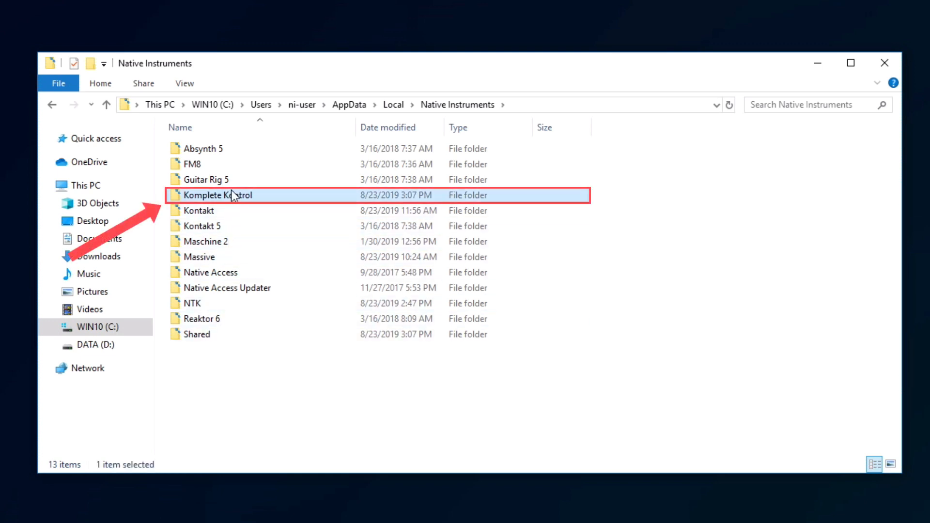
{"action": "key", "text": "Delete"}
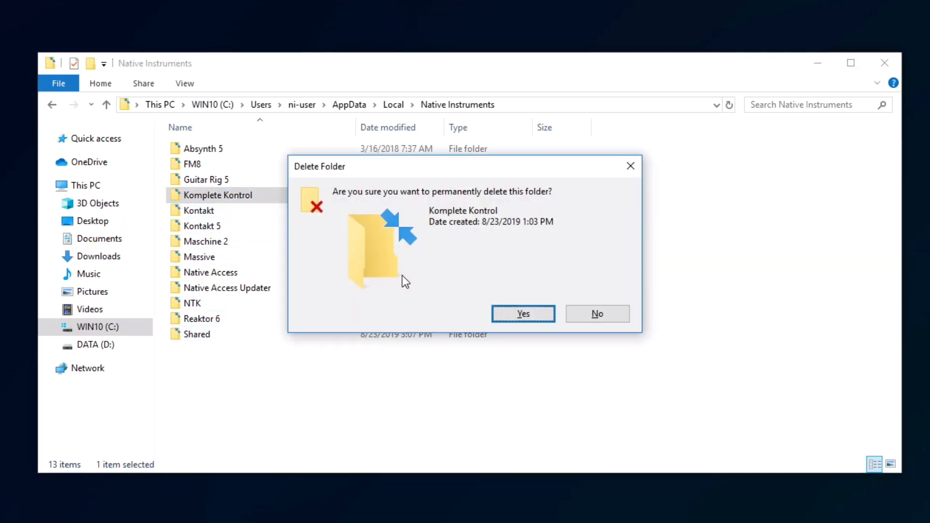
{"action": "left_click", "coordinate": [522, 314]}
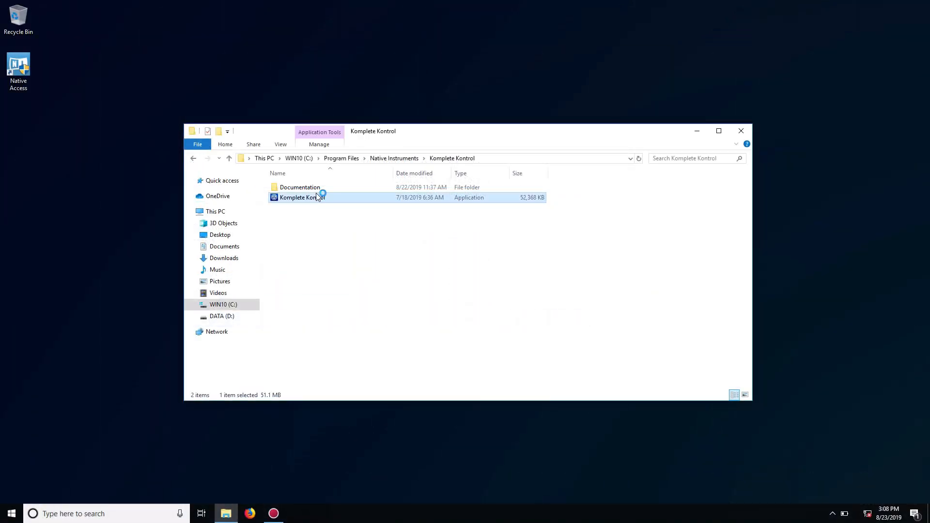
Relaunch Komplete Kontrol.exe so it rescans its VST plug-ins, then bring up Preferences
{"action": "double_click", "coordinate": [299, 197]}
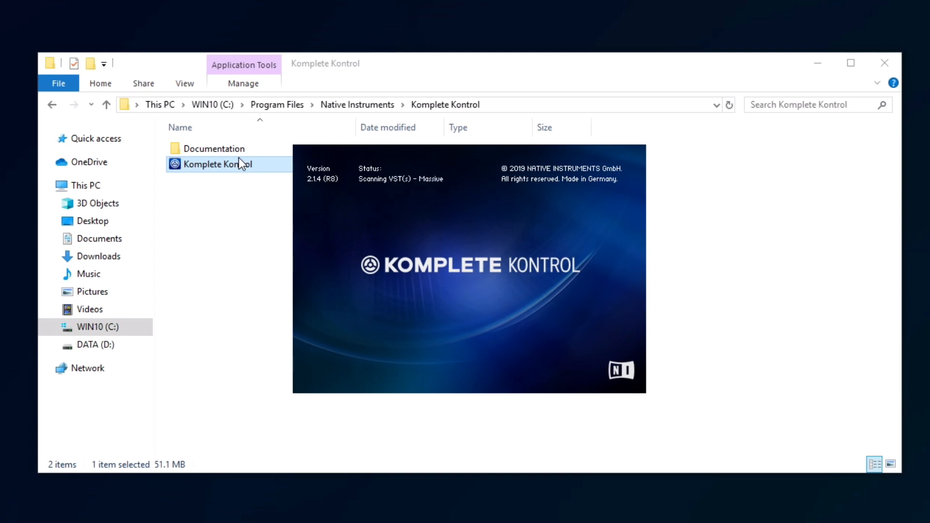
{"action": "double_click", "coordinate": [217, 165]}
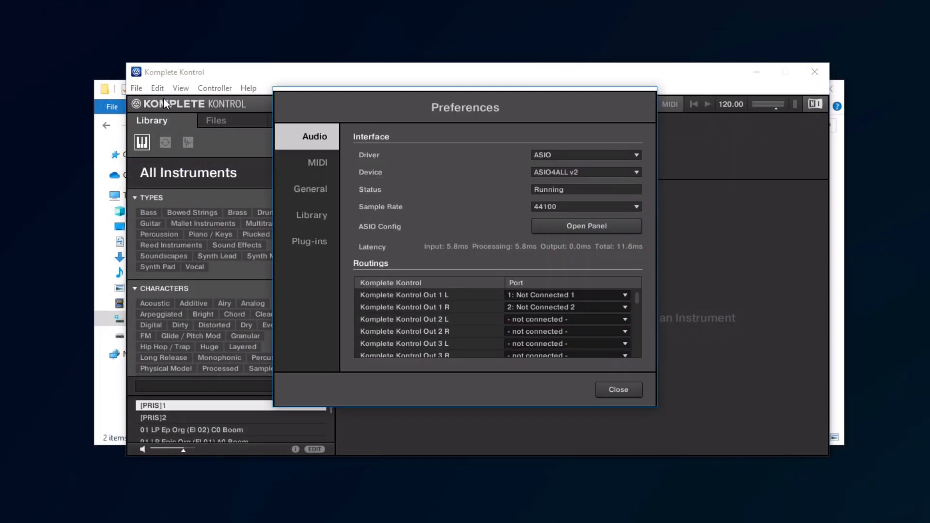
In Plug-ins > Locations, start a rescan of all plug-in folders including C:\VST64
{"action": "left_click", "coordinate": [309, 241]}
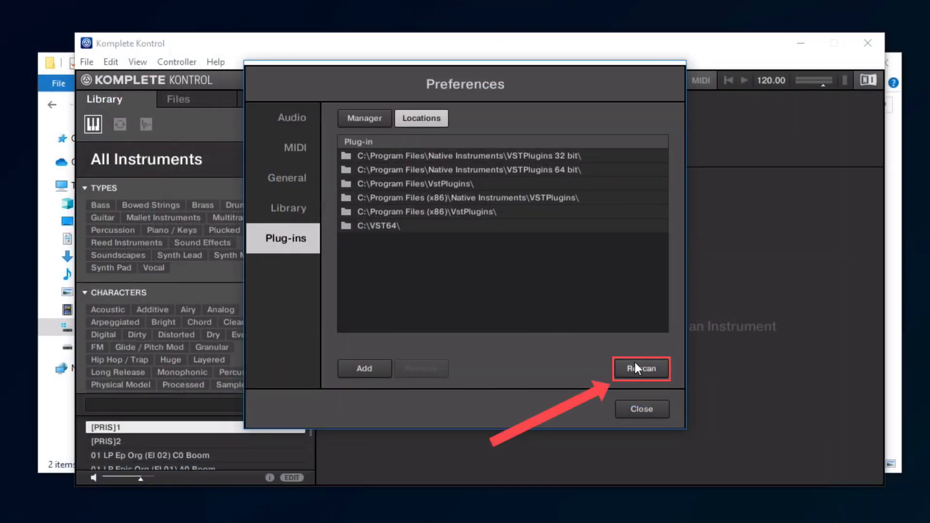
{"action": "left_click", "coordinate": [641, 368]}
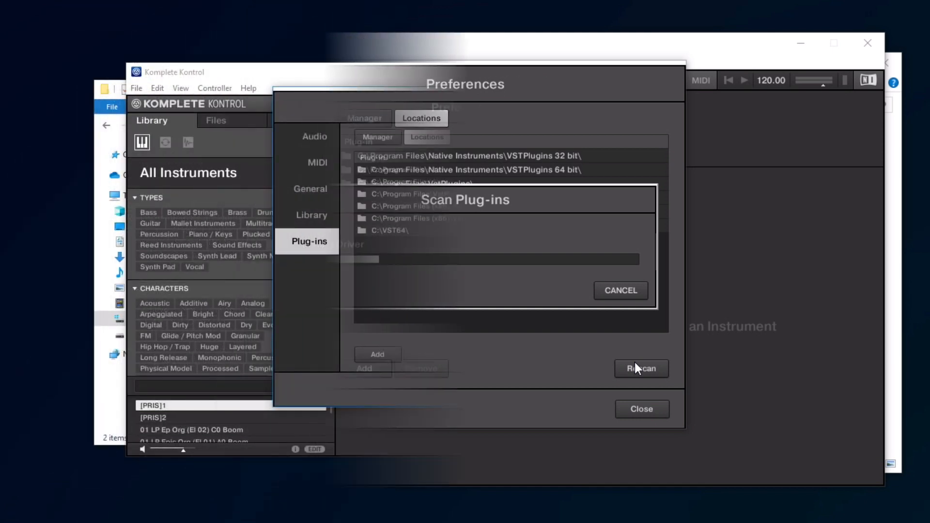